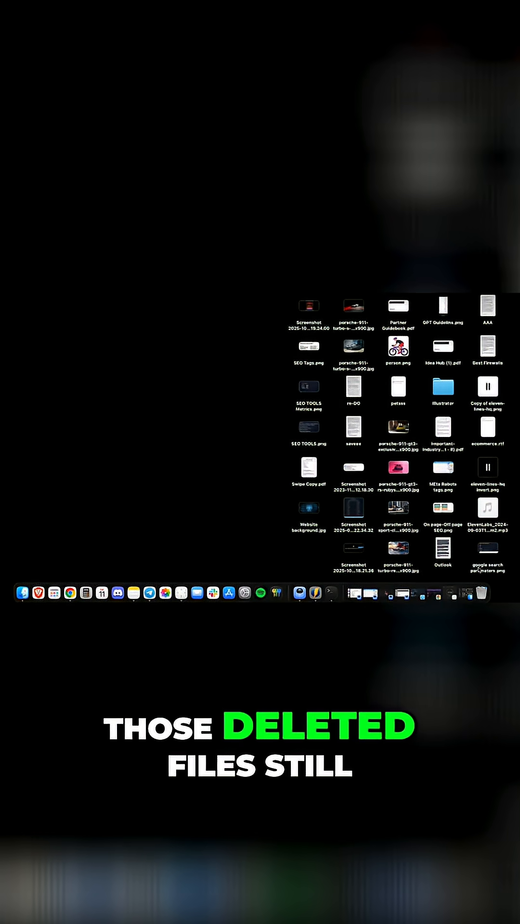
# - Empty the Trash from the Dock and confirm permanent erasure
pyautogui.click(486, 593)
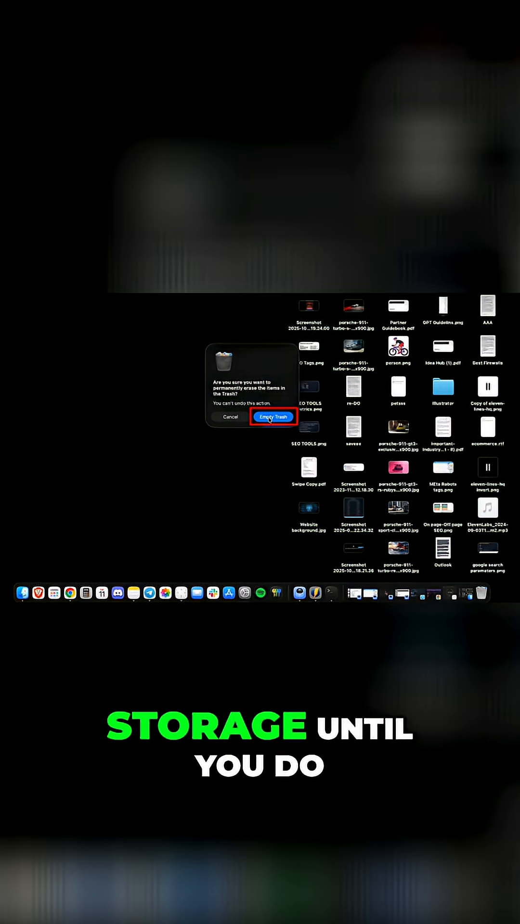
pyautogui.click(273, 417)
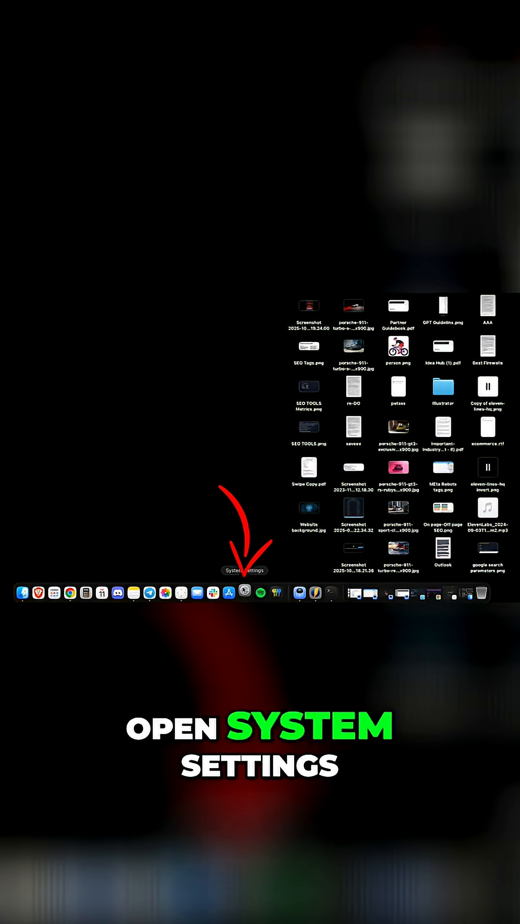
# - Open System Settings and go to General > Storage to view recommendations
pyautogui.click(244, 592)
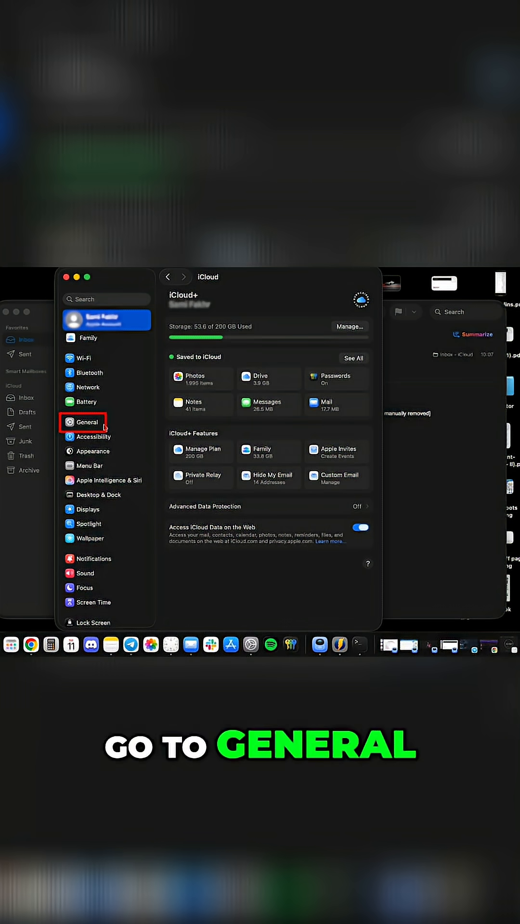
pyautogui.click(86, 422)
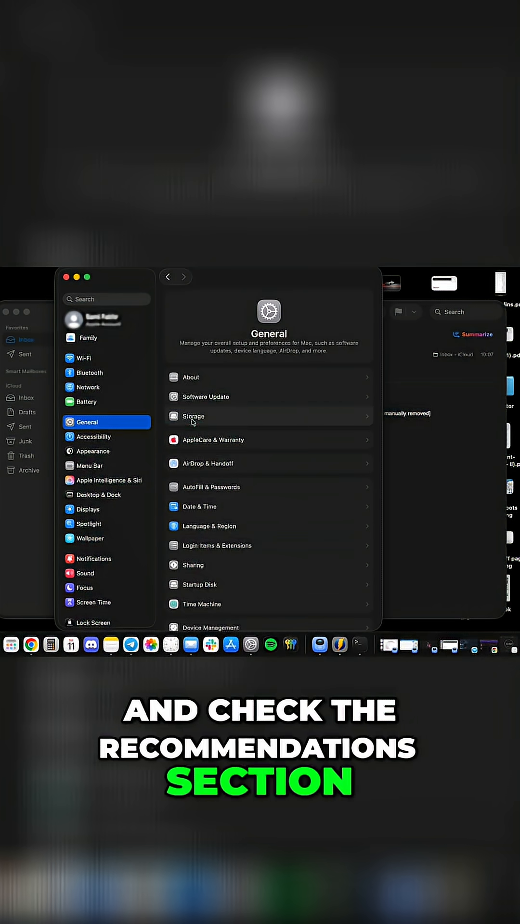
pyautogui.click(191, 416)
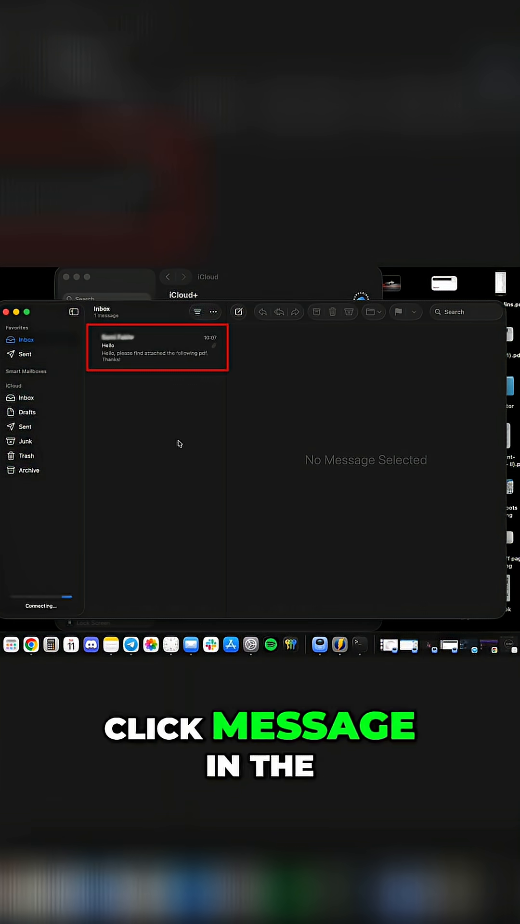
# - Remove the PDF attachment from the Hello message via Message > Remove Attachments
pyautogui.click(156, 348)
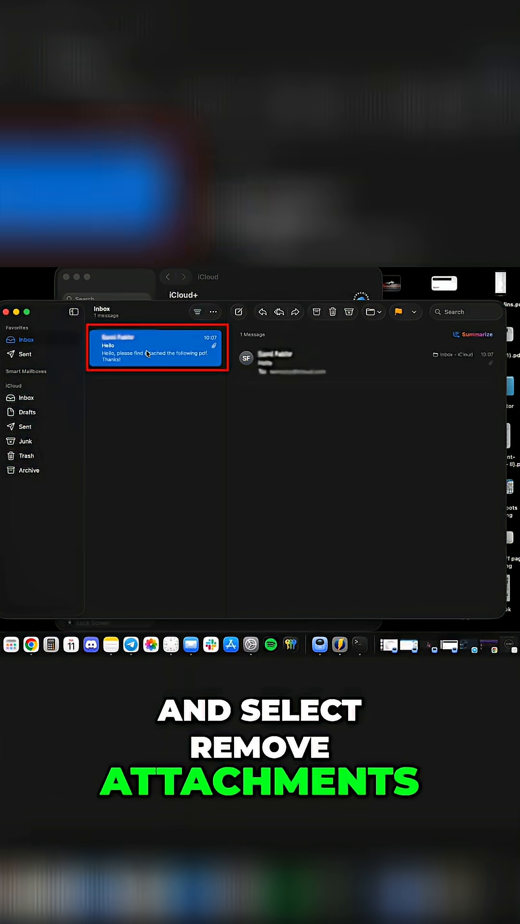
pyautogui.click(155, 348)
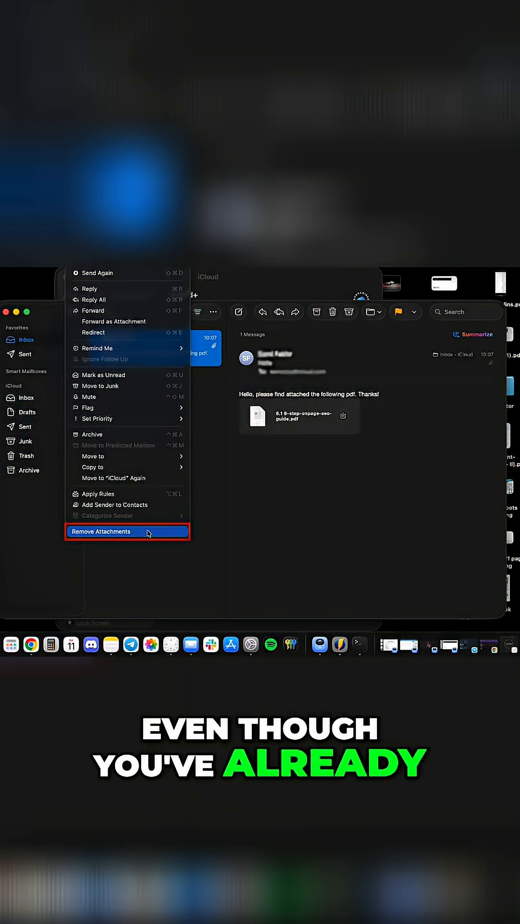
pyautogui.click(102, 530)
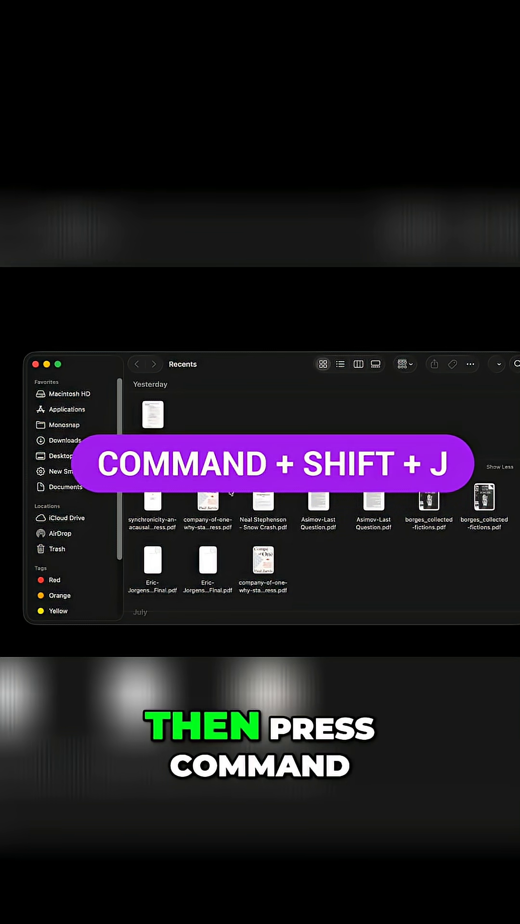
# - Go to ~/Library/Application Support/MobileSync/Backup and trash two old backup folders
pyautogui.press('cmd+shift+g')
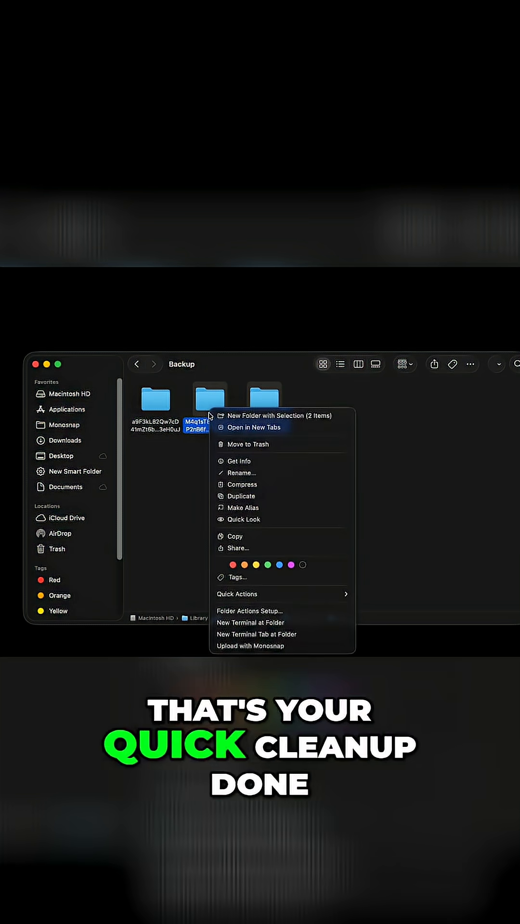
pyautogui.click(247, 443)
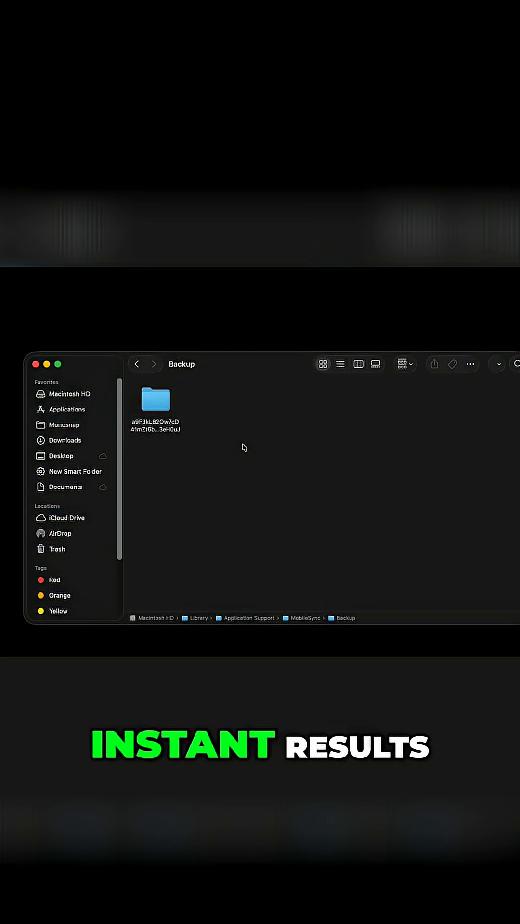